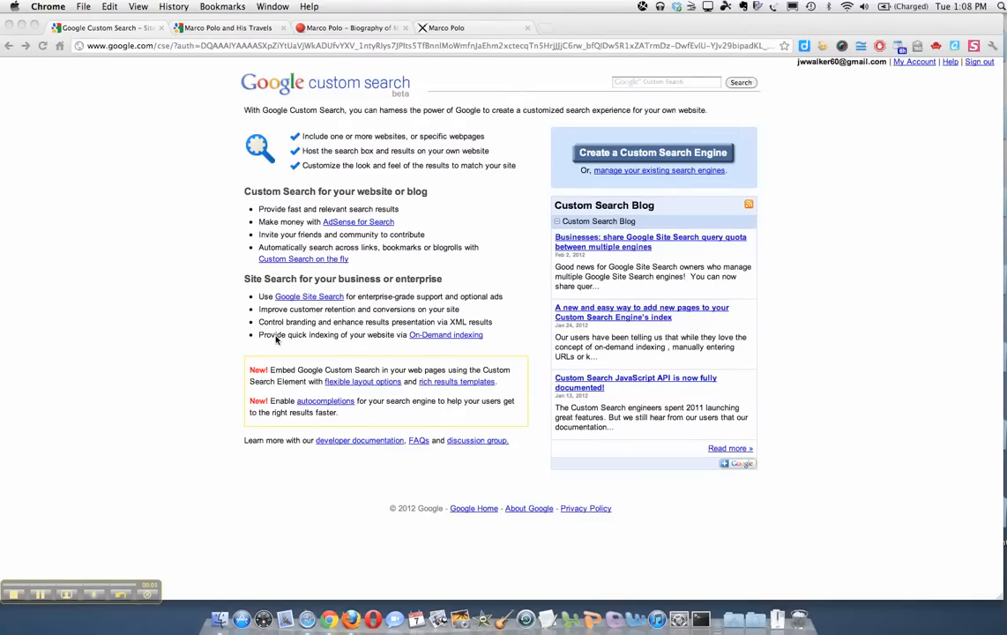
pyautogui.moveTo(293, 317)
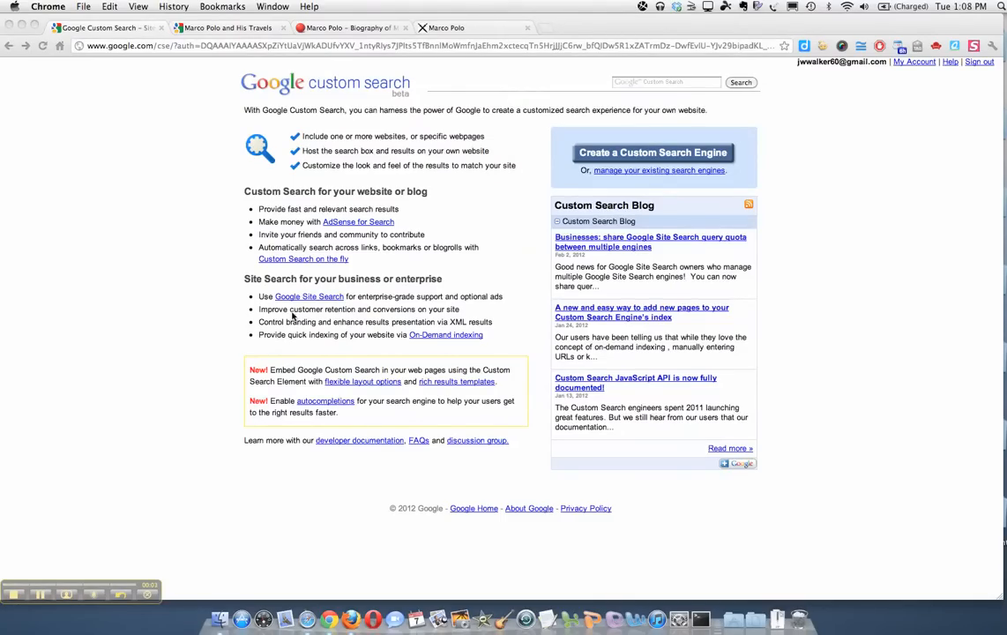
pyautogui.moveTo(172, 108)
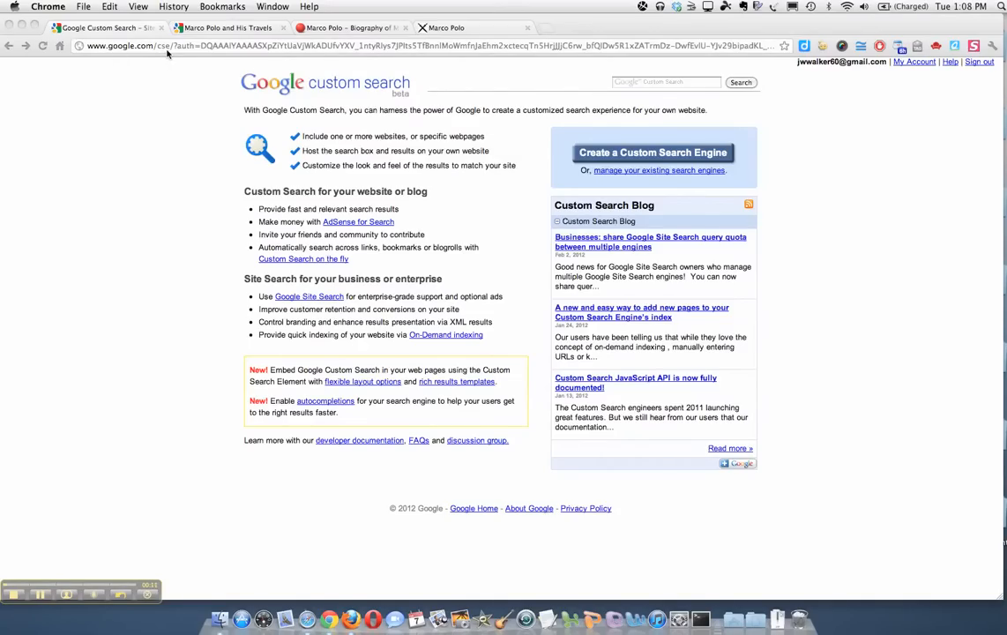
pyautogui.moveTo(809, 65)
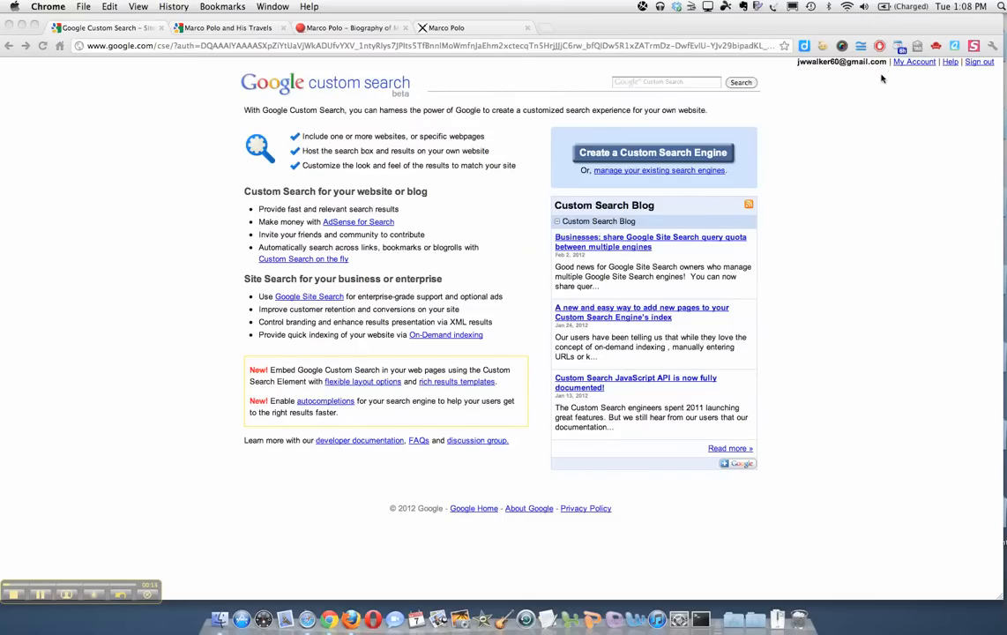
pyautogui.moveTo(468, 168)
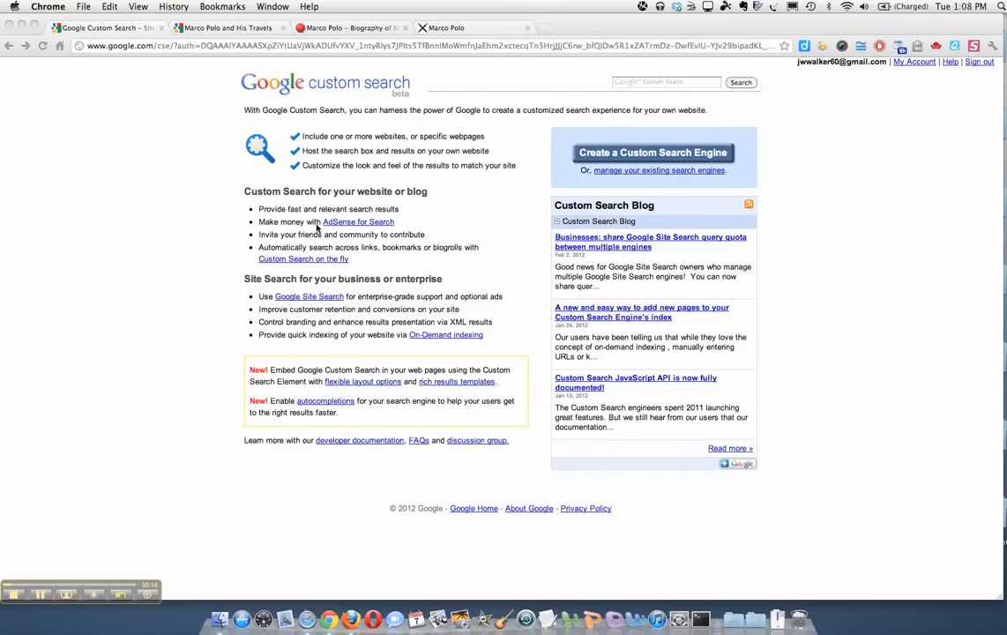
pyautogui.moveTo(396, 319)
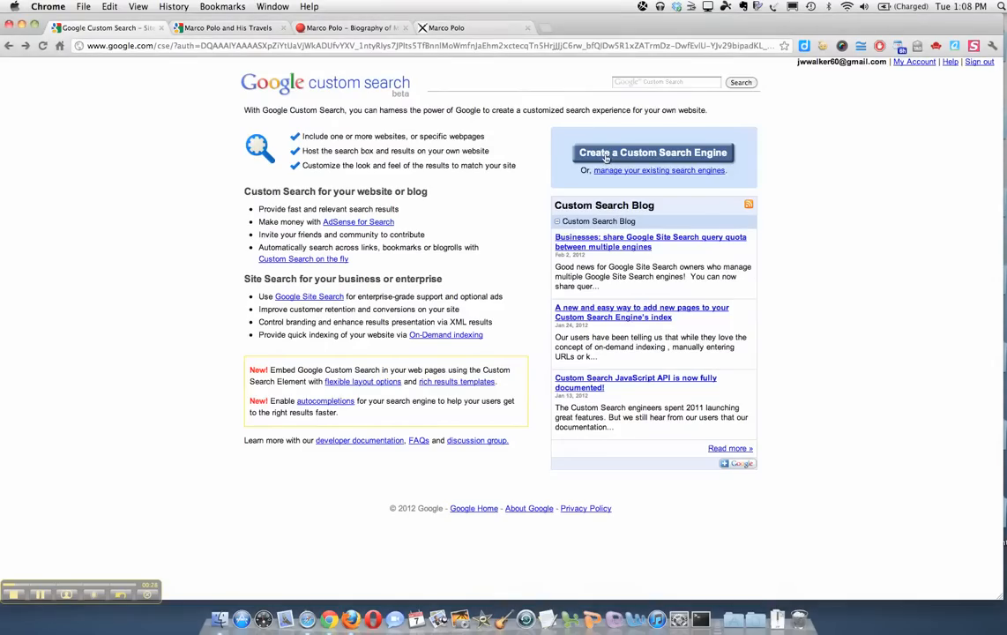
# - Start a new custom search engine named 'Marco Polo'
pyautogui.click(652, 152)
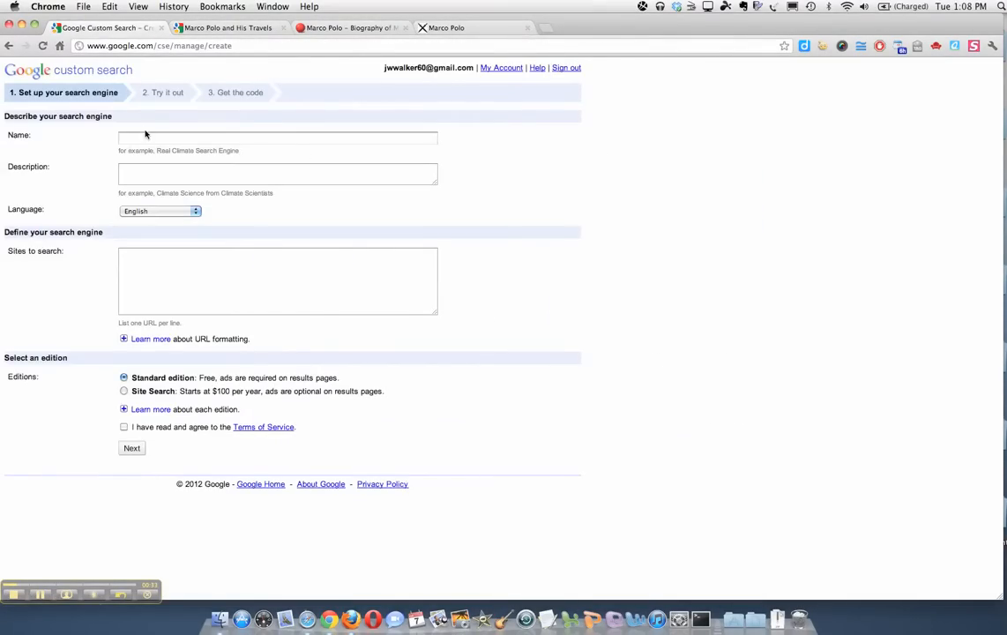
pyautogui.click(278, 137)
pyautogui.write('Maro')
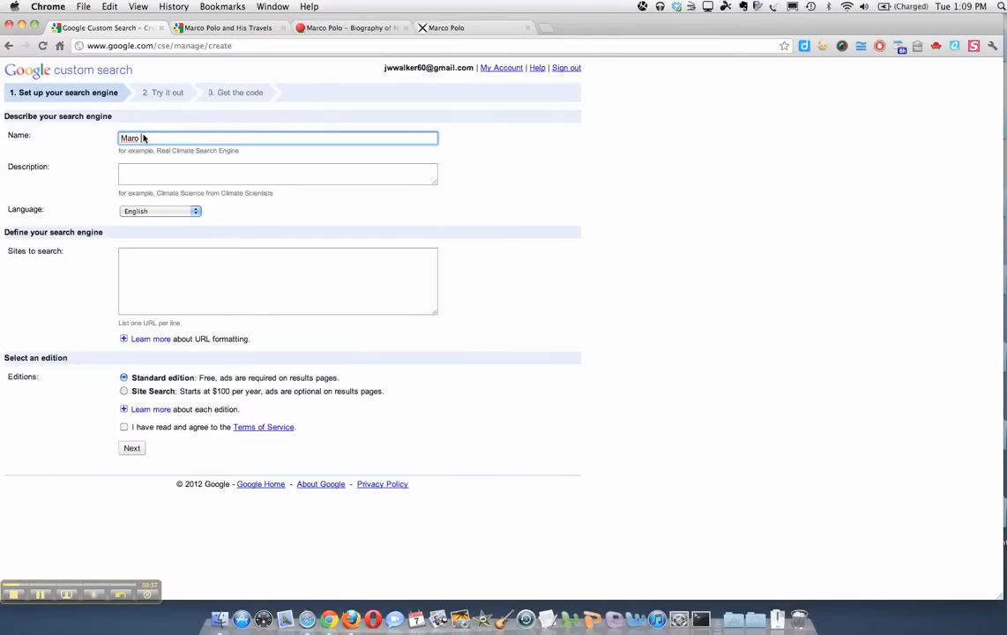
pyautogui.write('Polo')
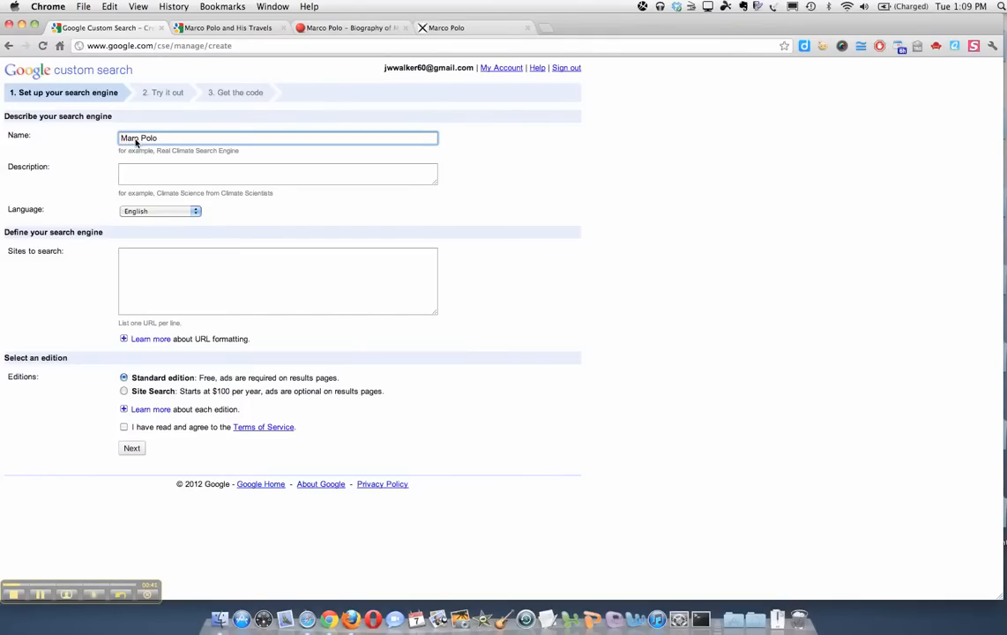
# - Describe the engine as 'Marco Polo research', correcting the misspelled 'reserch'
pyautogui.click(278, 173)
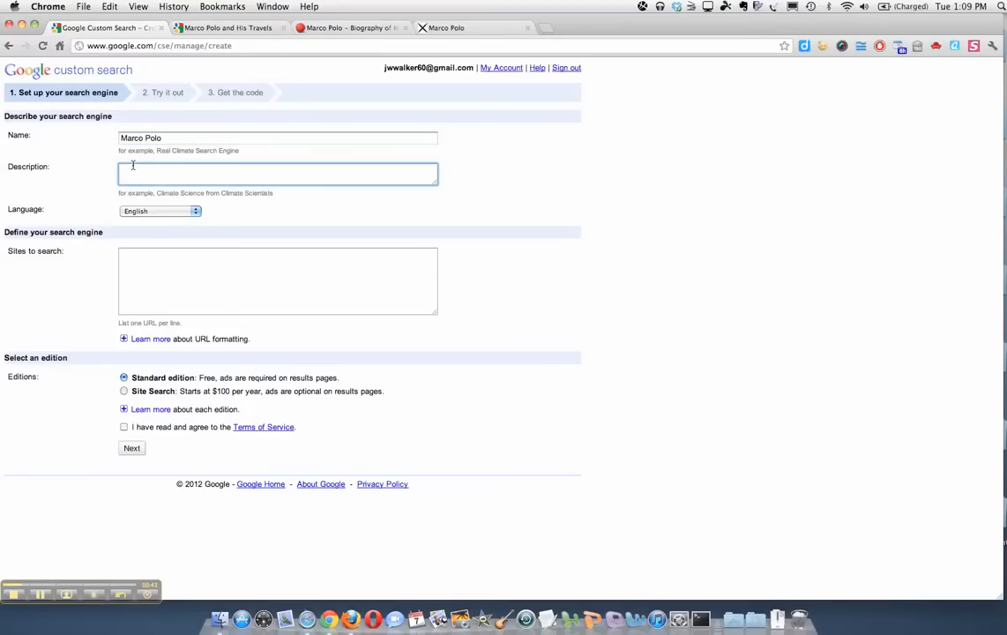
pyautogui.write('Marco Polo reser')
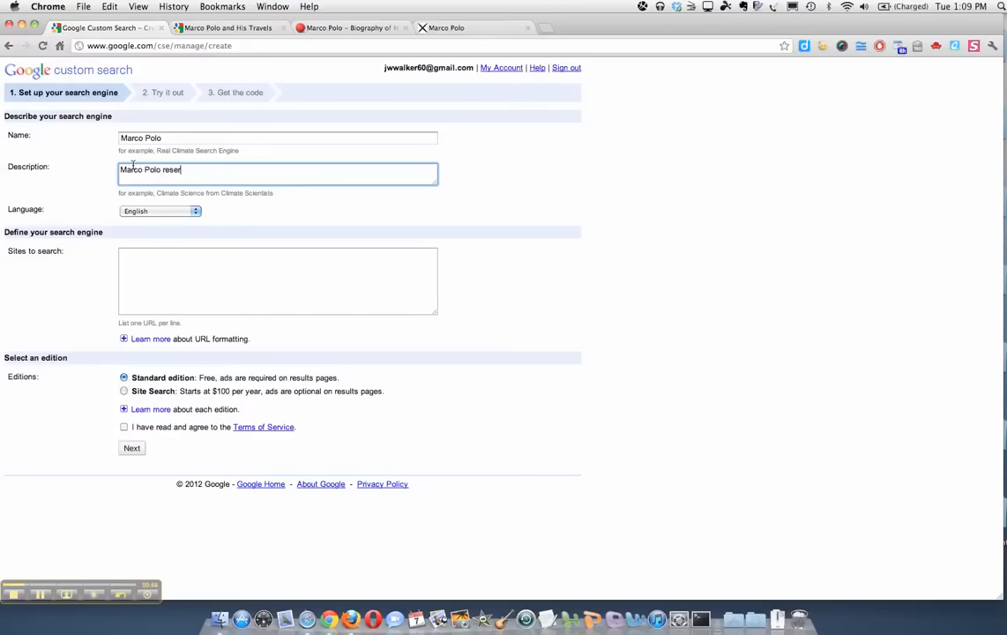
pyautogui.write('ch')
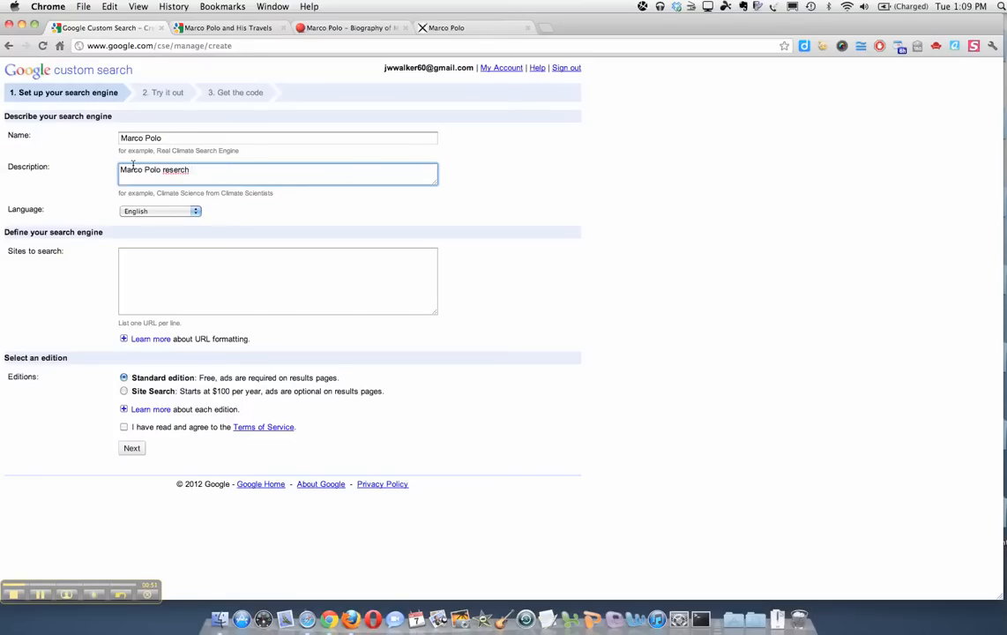
pyautogui.rightClick(177, 169)
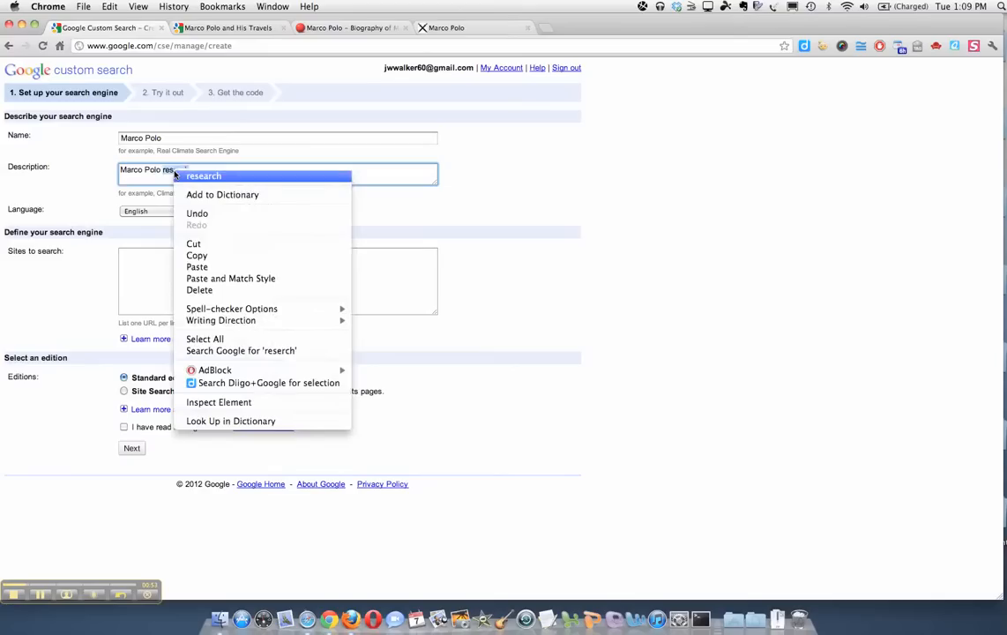
pyautogui.click(203, 175)
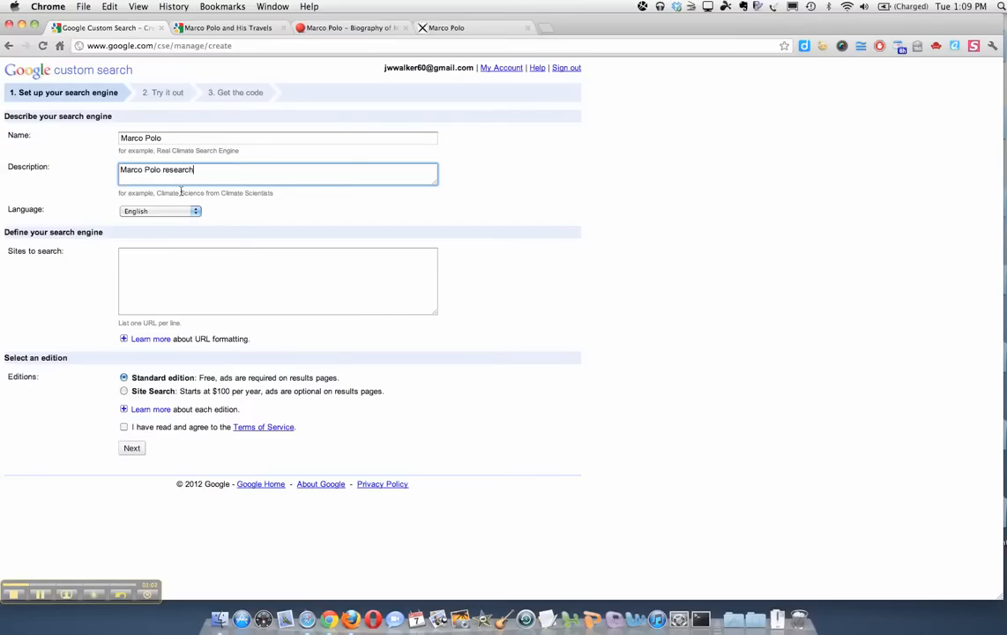
# - Add the silk-road.com, geography.about.com and middle-ages.org.uk Marco Polo page URLs as sites
pyautogui.click(227, 28)
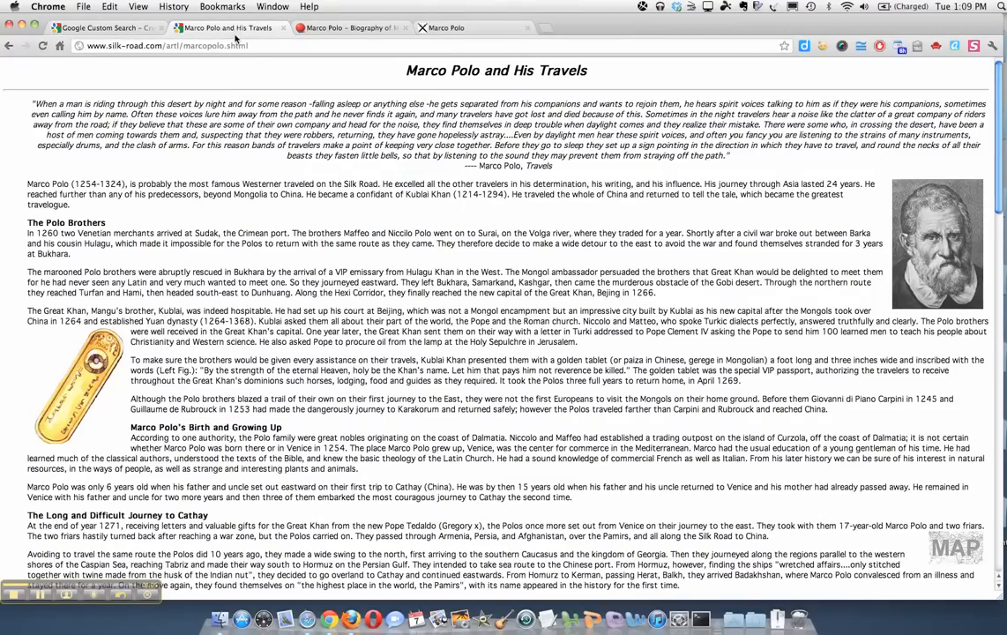
pyautogui.click(176, 45)
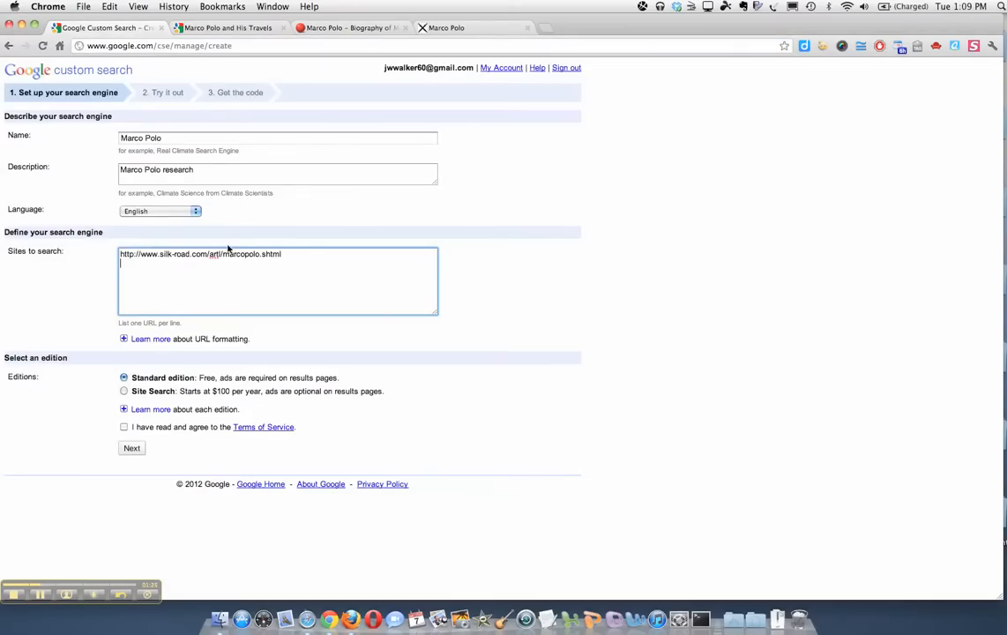
pyautogui.rightClick(227, 265)
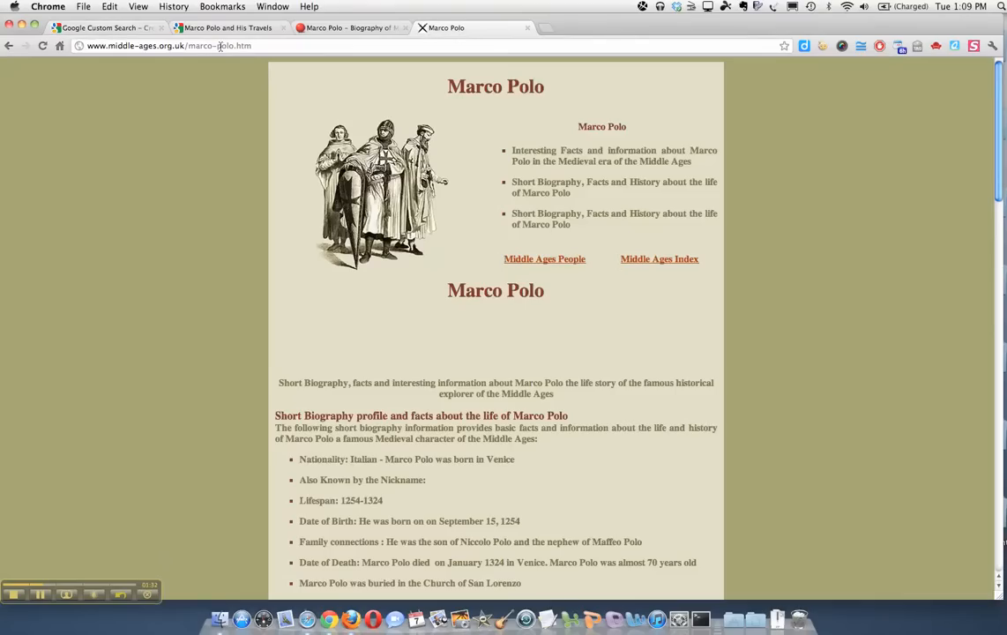
pyautogui.rightClick(137, 45)
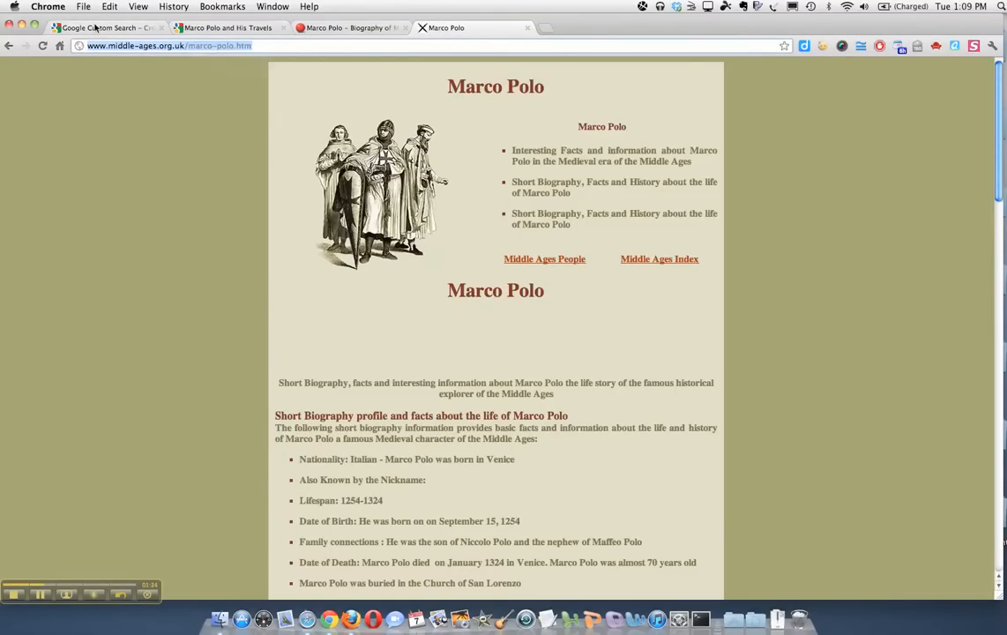
pyautogui.click(106, 27)
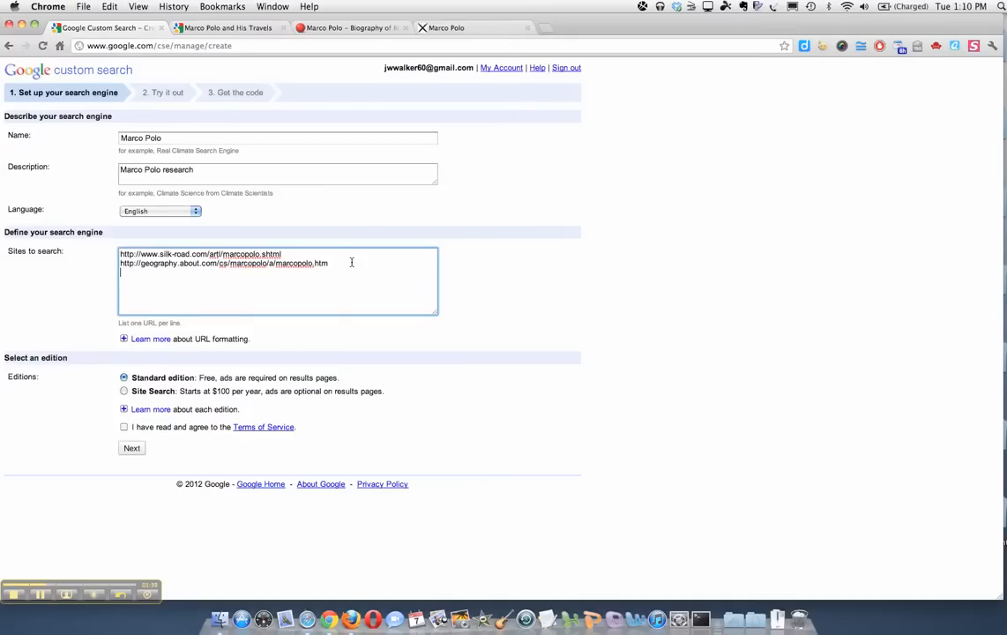
pyautogui.write('http://www.middle-ages.org.uk/marco-polo.html')
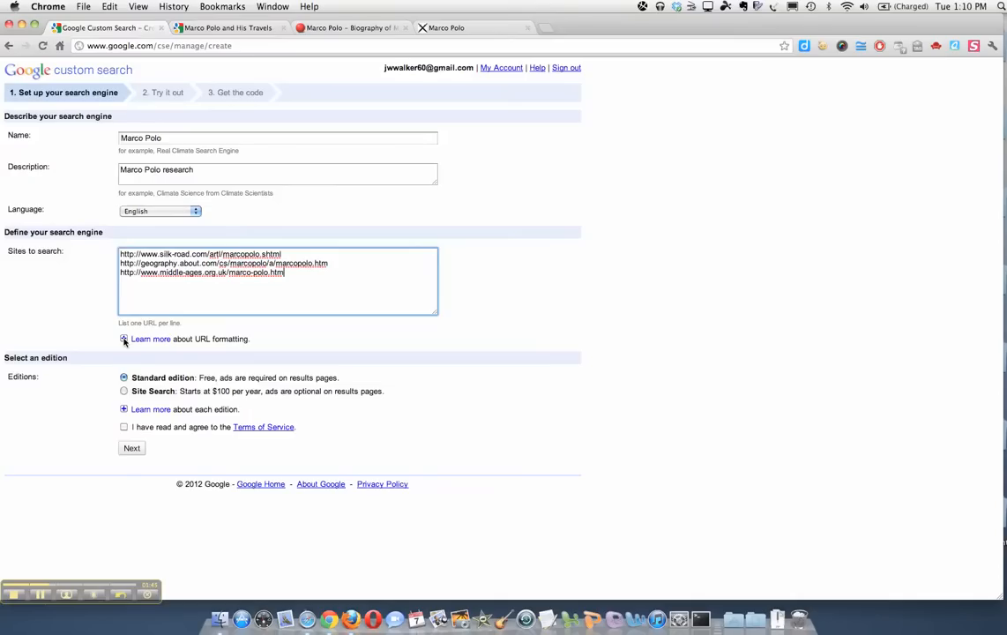
# - Agree to the Terms of Service with the standard edition and submit the setup form
pyautogui.click(124, 338)
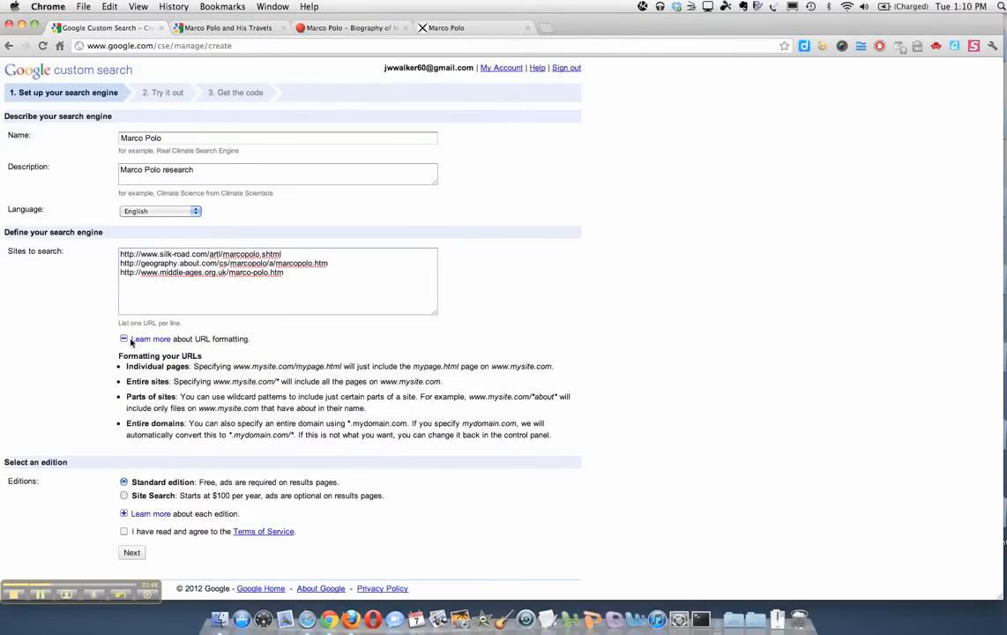
pyautogui.click(123, 338)
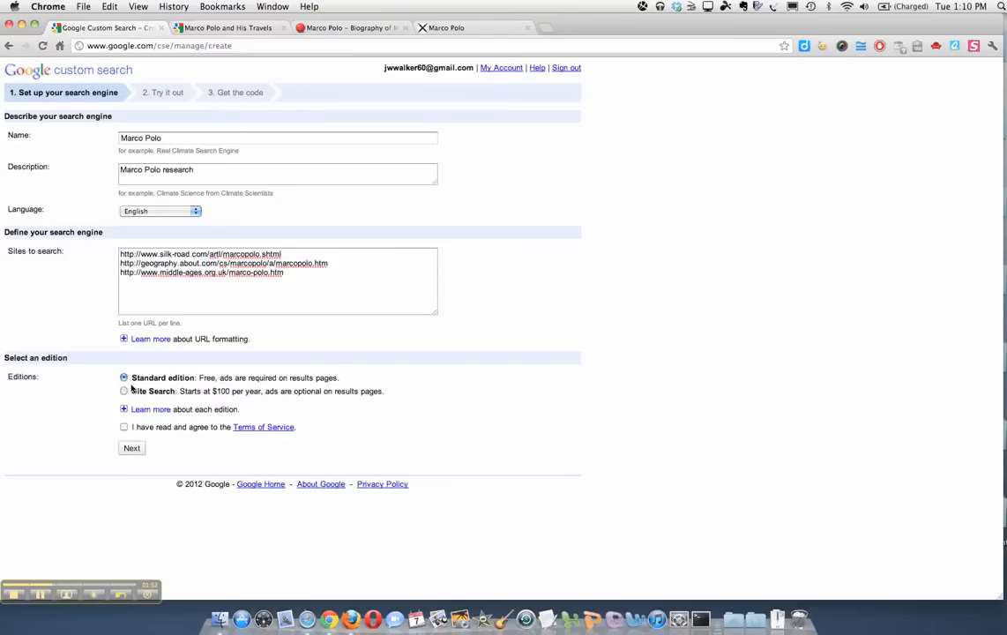
pyautogui.moveTo(223, 388)
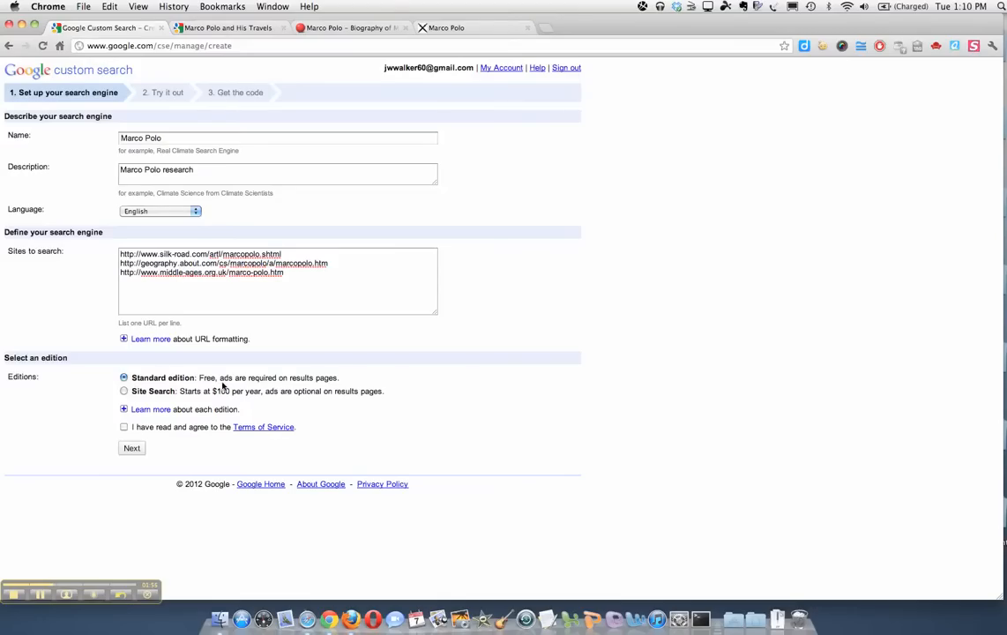
pyautogui.moveTo(282, 388)
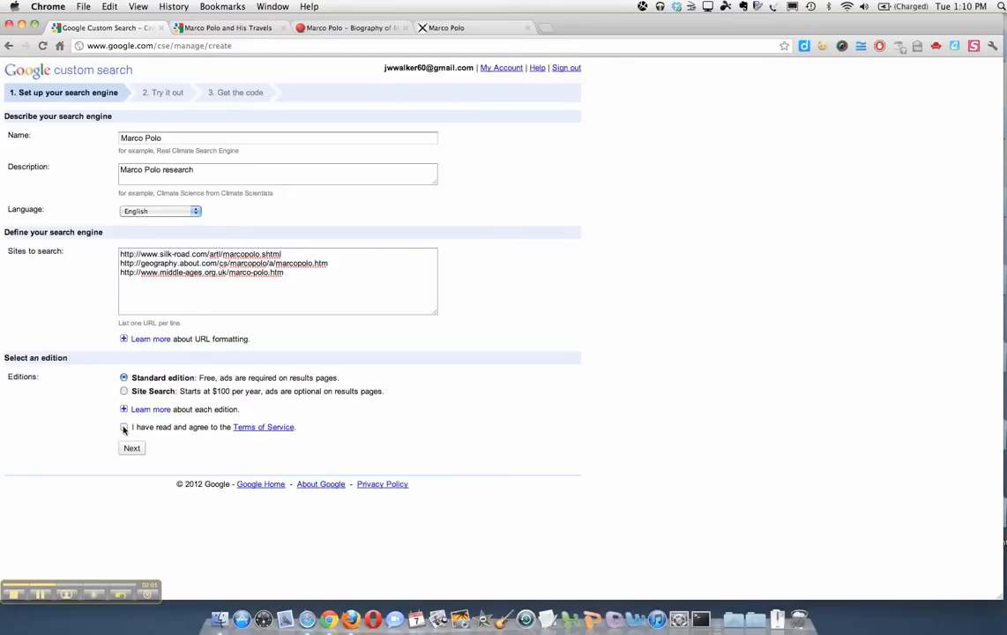
pyautogui.click(124, 427)
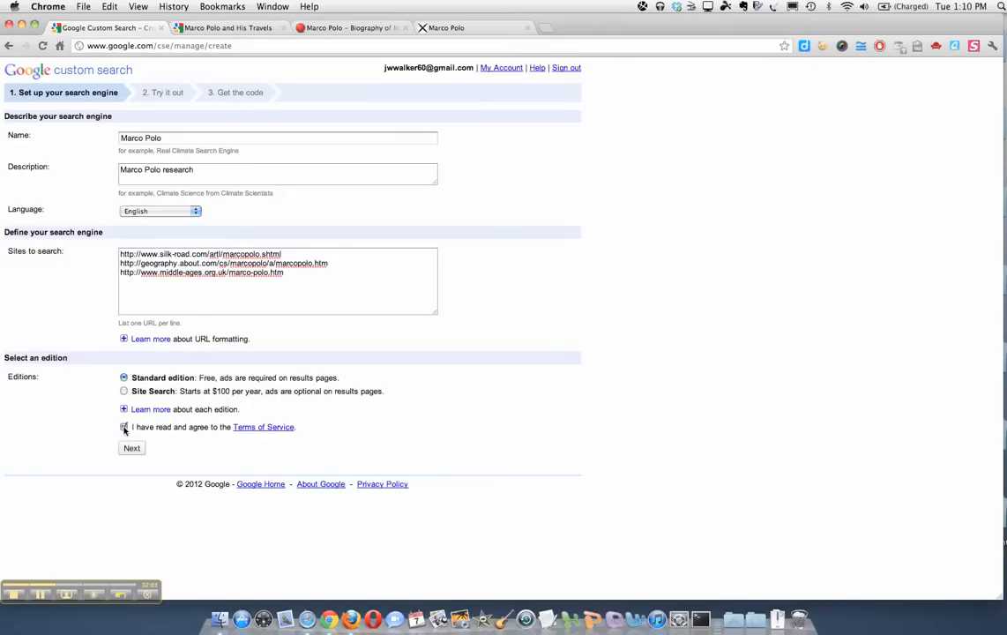
pyautogui.click(124, 427)
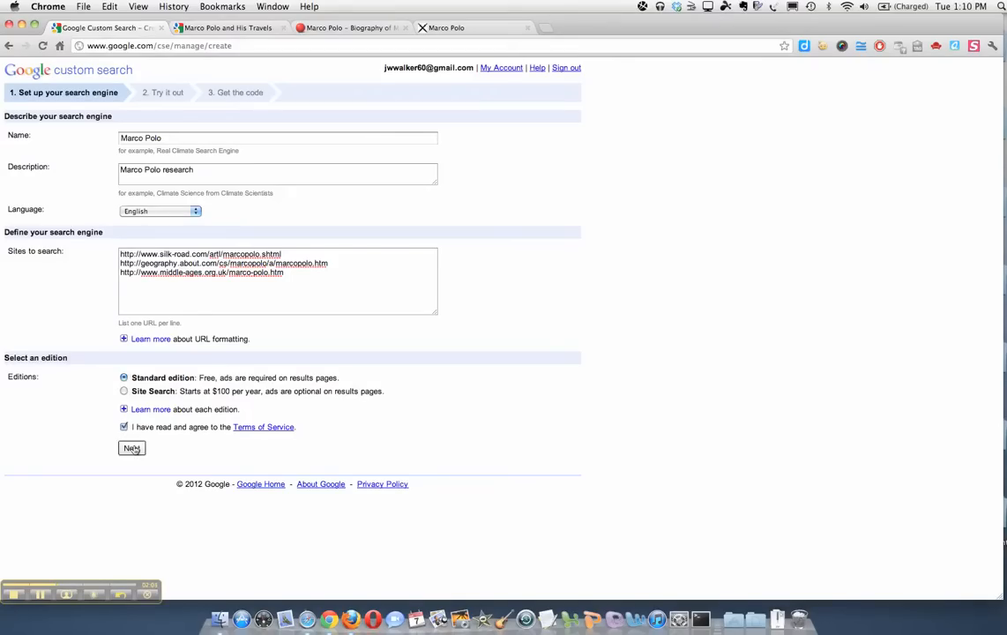
pyautogui.click(132, 448)
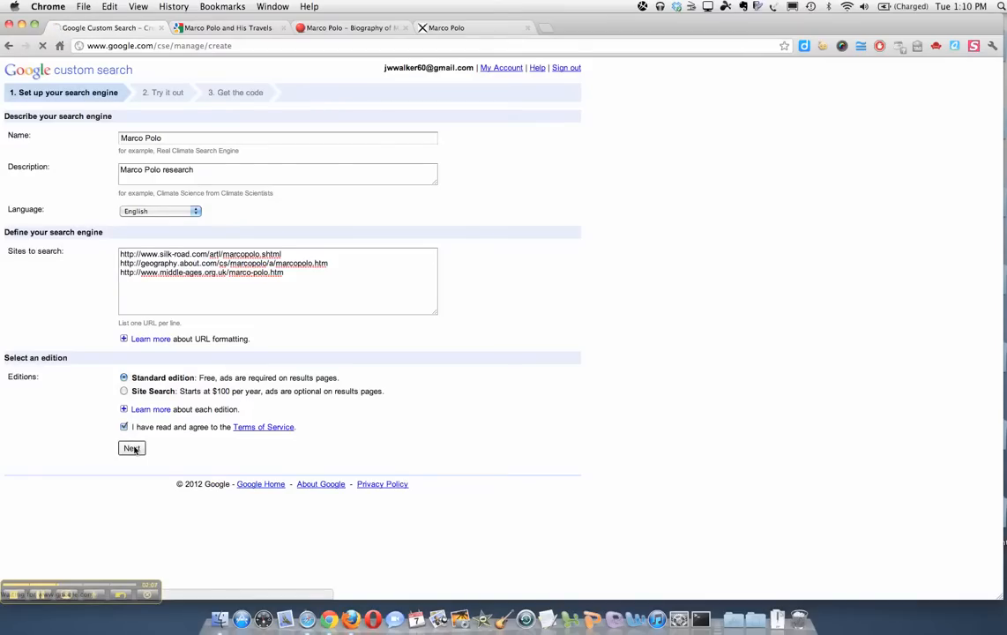
# - Pick the Shiny style on the Try it out page and continue to the code
pyautogui.click(132, 447)
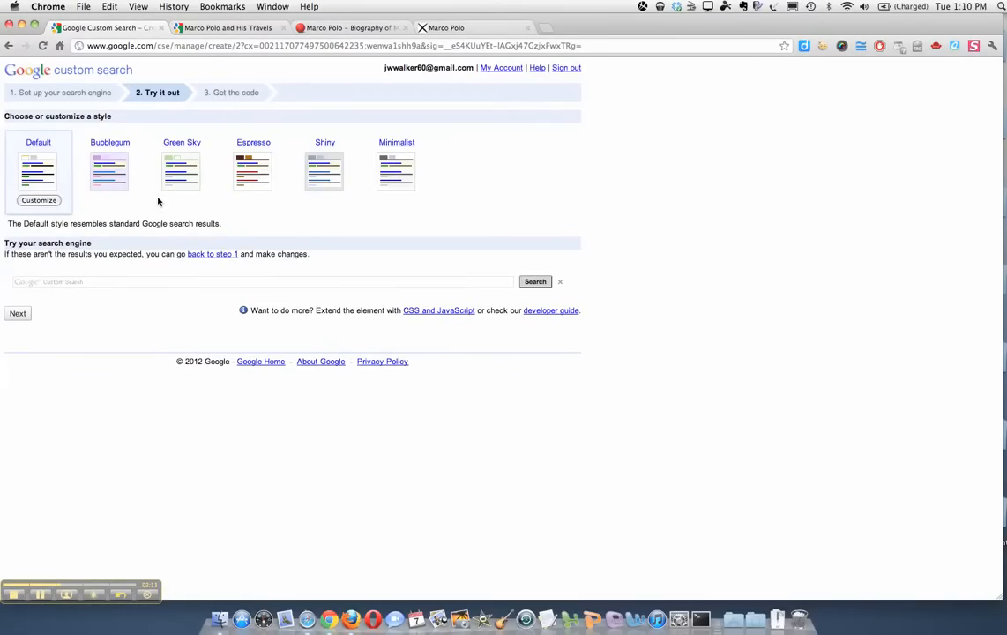
pyautogui.moveTo(324, 168)
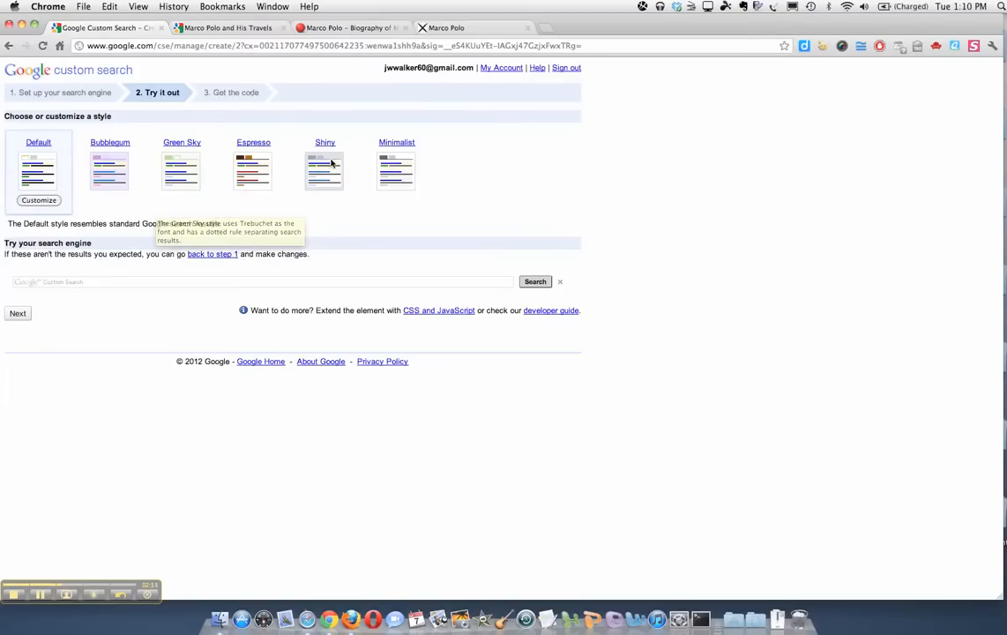
pyautogui.click(324, 170)
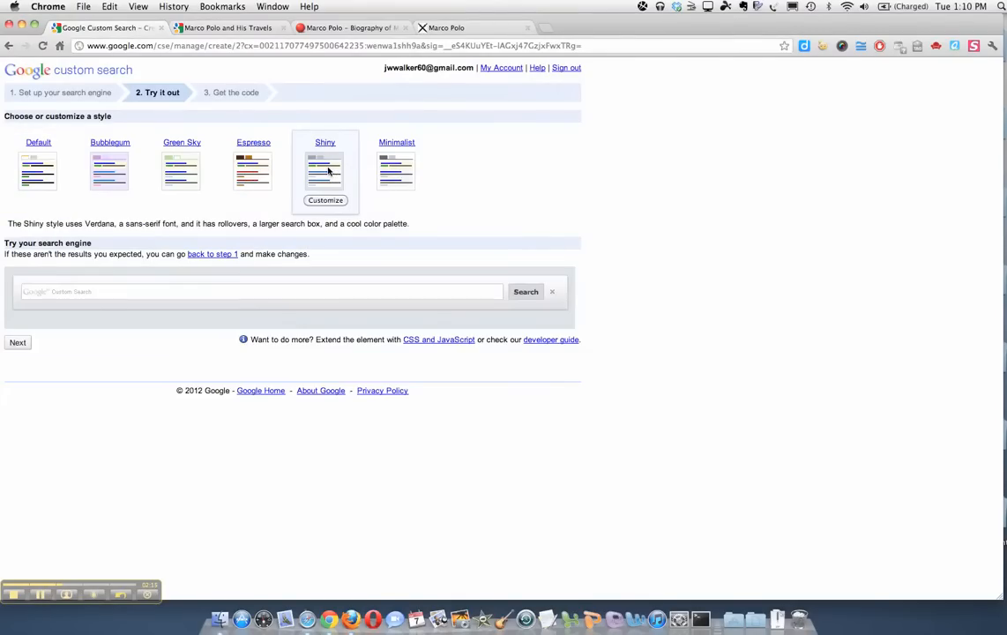
pyautogui.moveTo(89, 324)
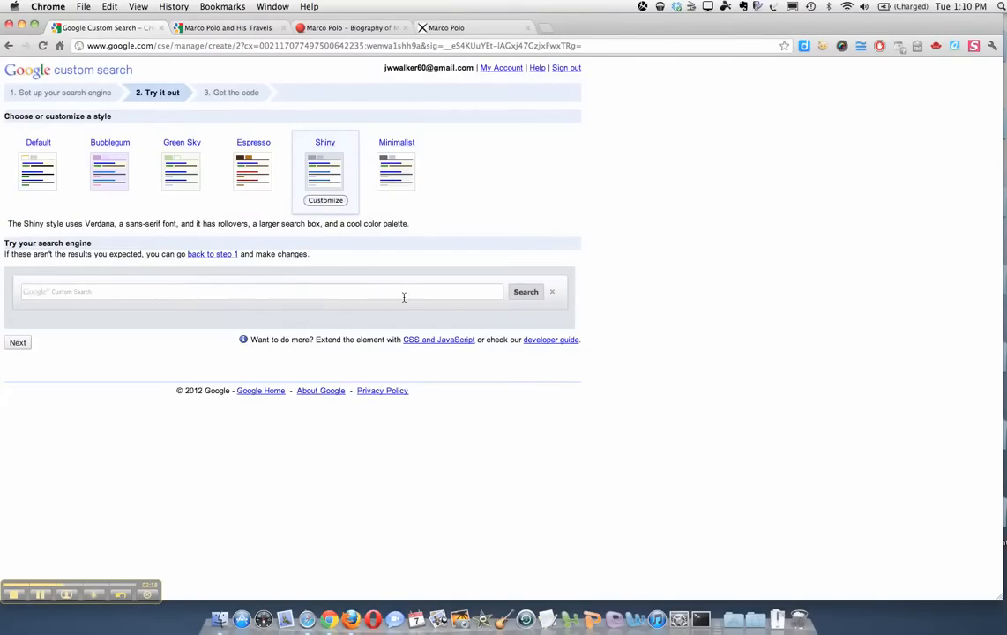
pyautogui.moveTo(320, 319)
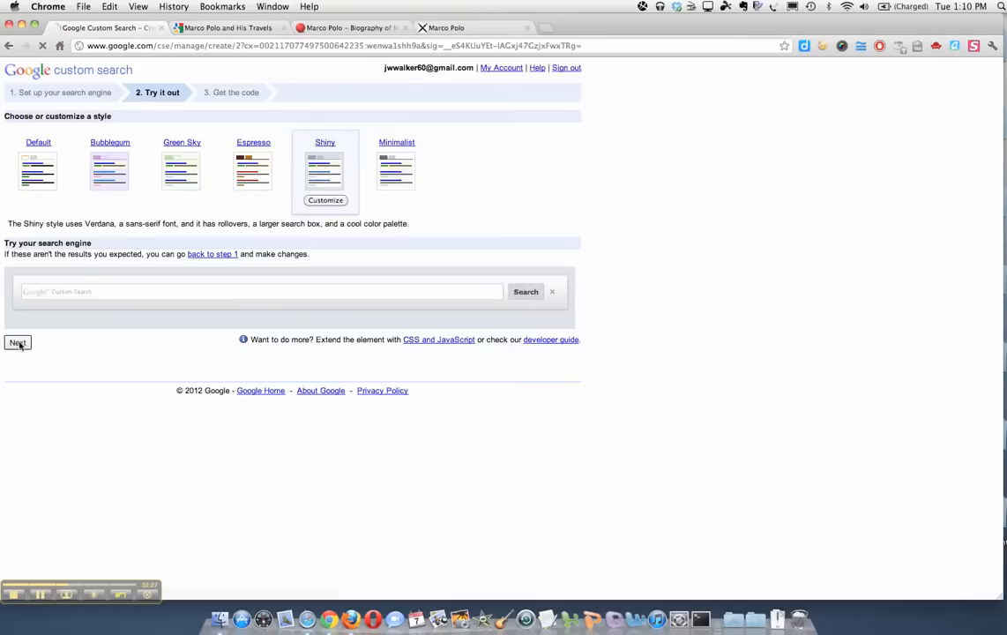
pyautogui.click(16, 343)
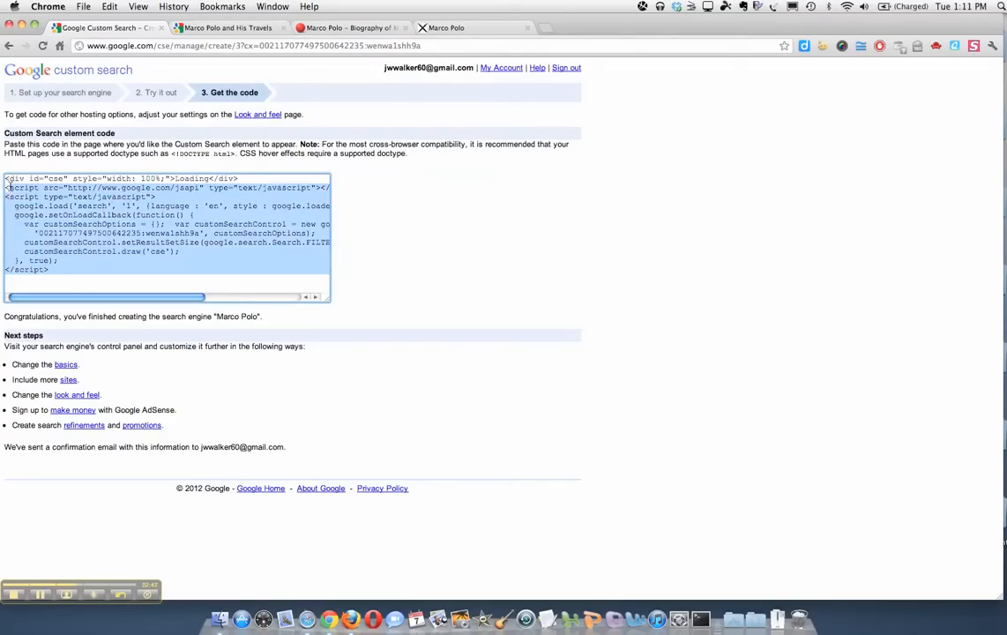
# - Bring up copy options for the selected Custom Search element embed code
pyautogui.rightClick(79, 211)
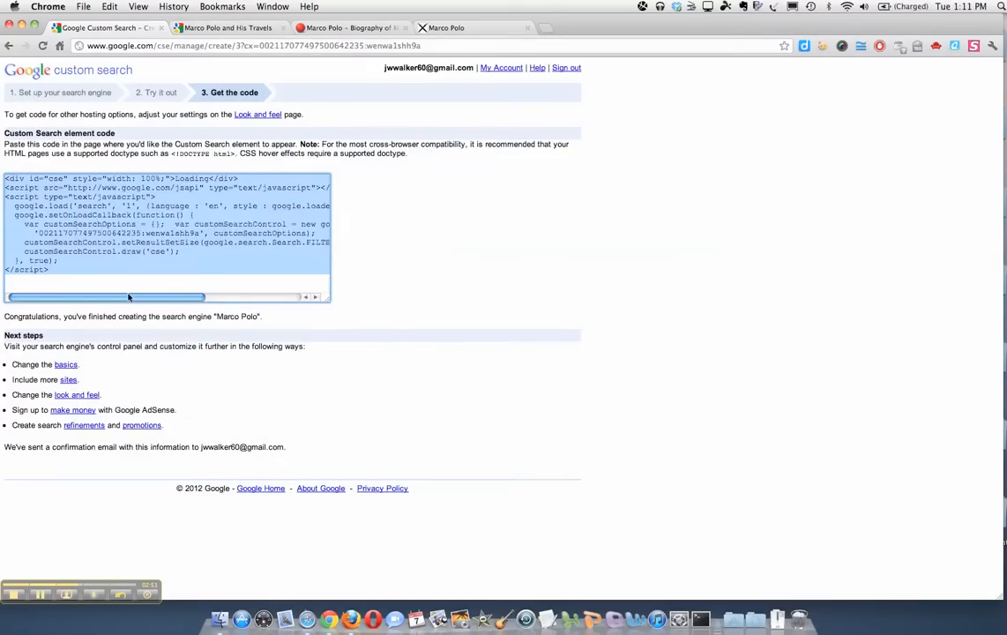
pyautogui.moveTo(243, 399)
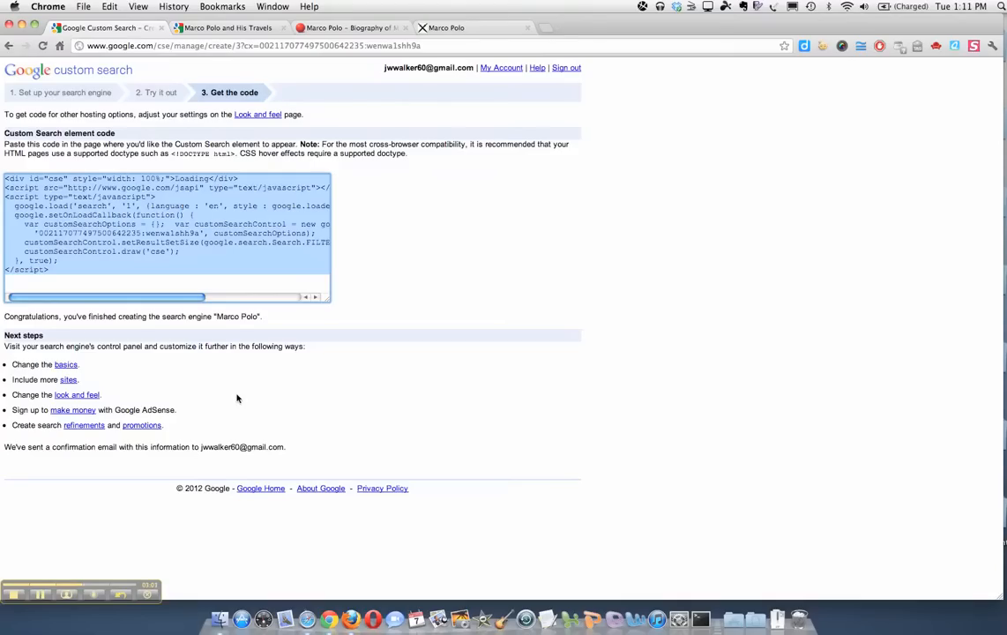
pyautogui.moveTo(212, 396)
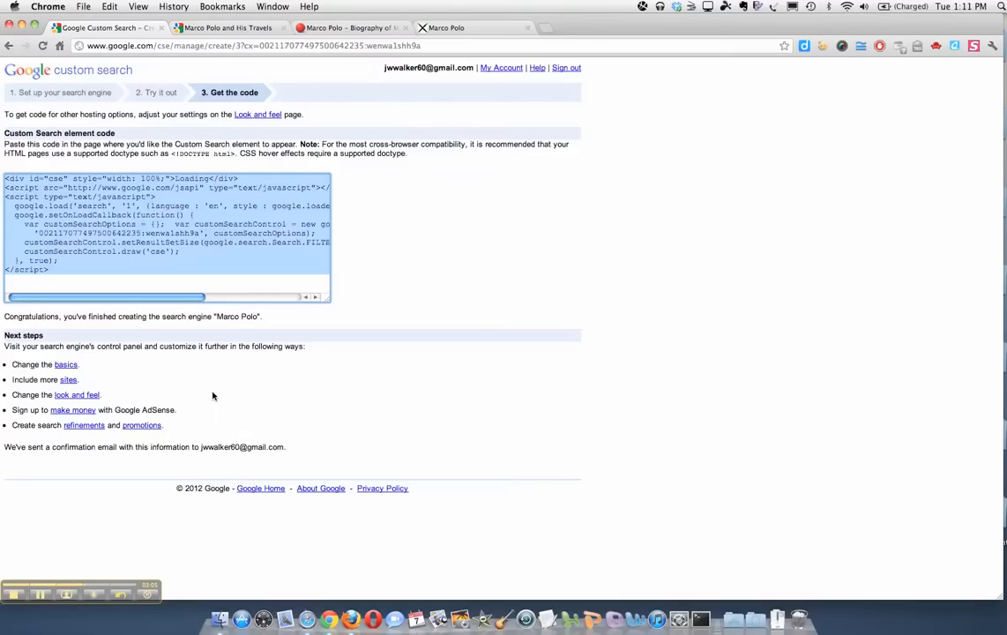
pyautogui.moveTo(196, 391)
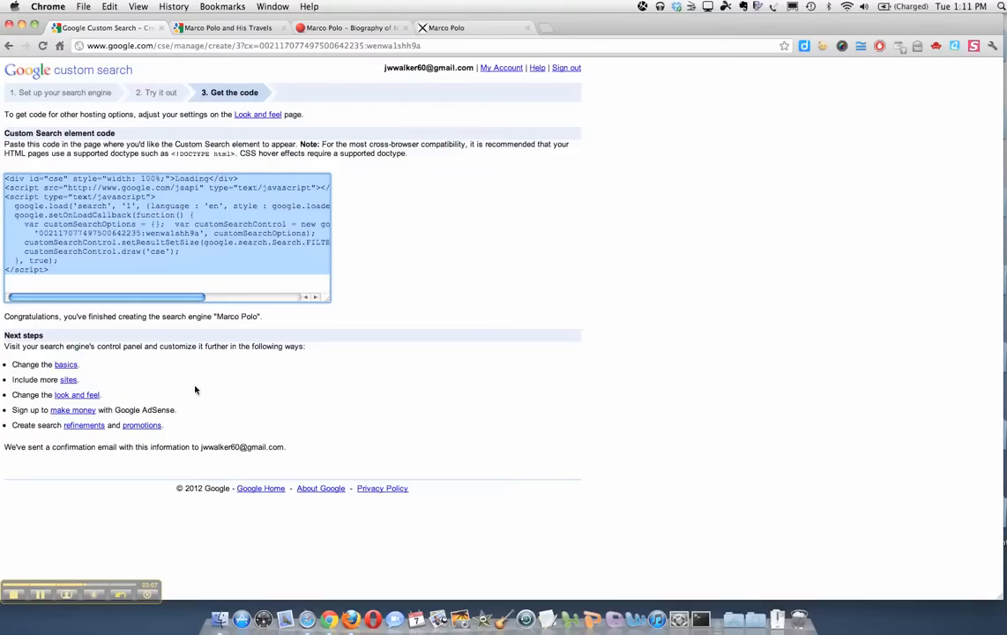
pyautogui.moveTo(87, 467)
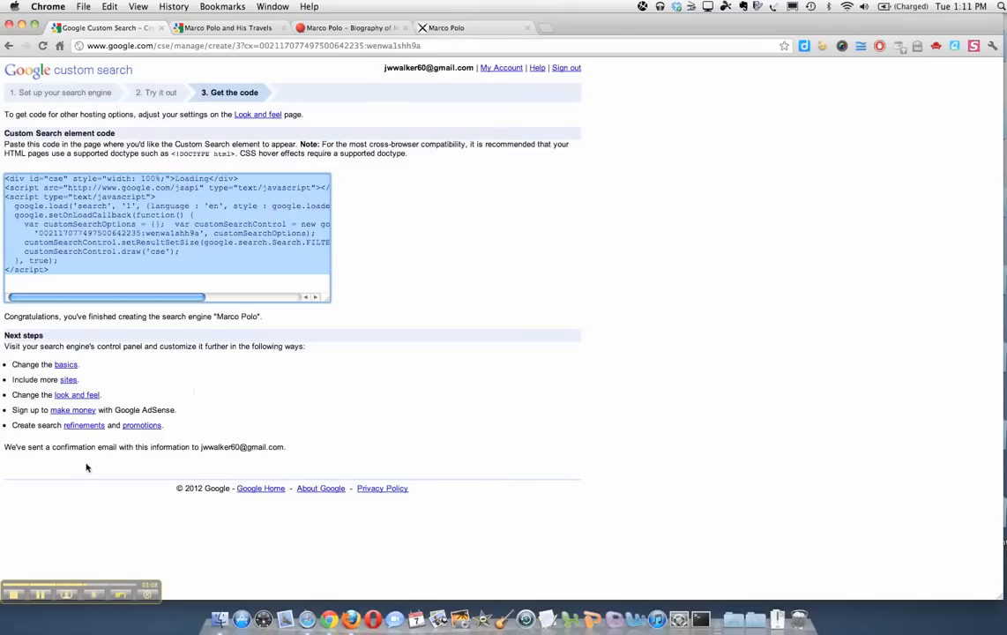